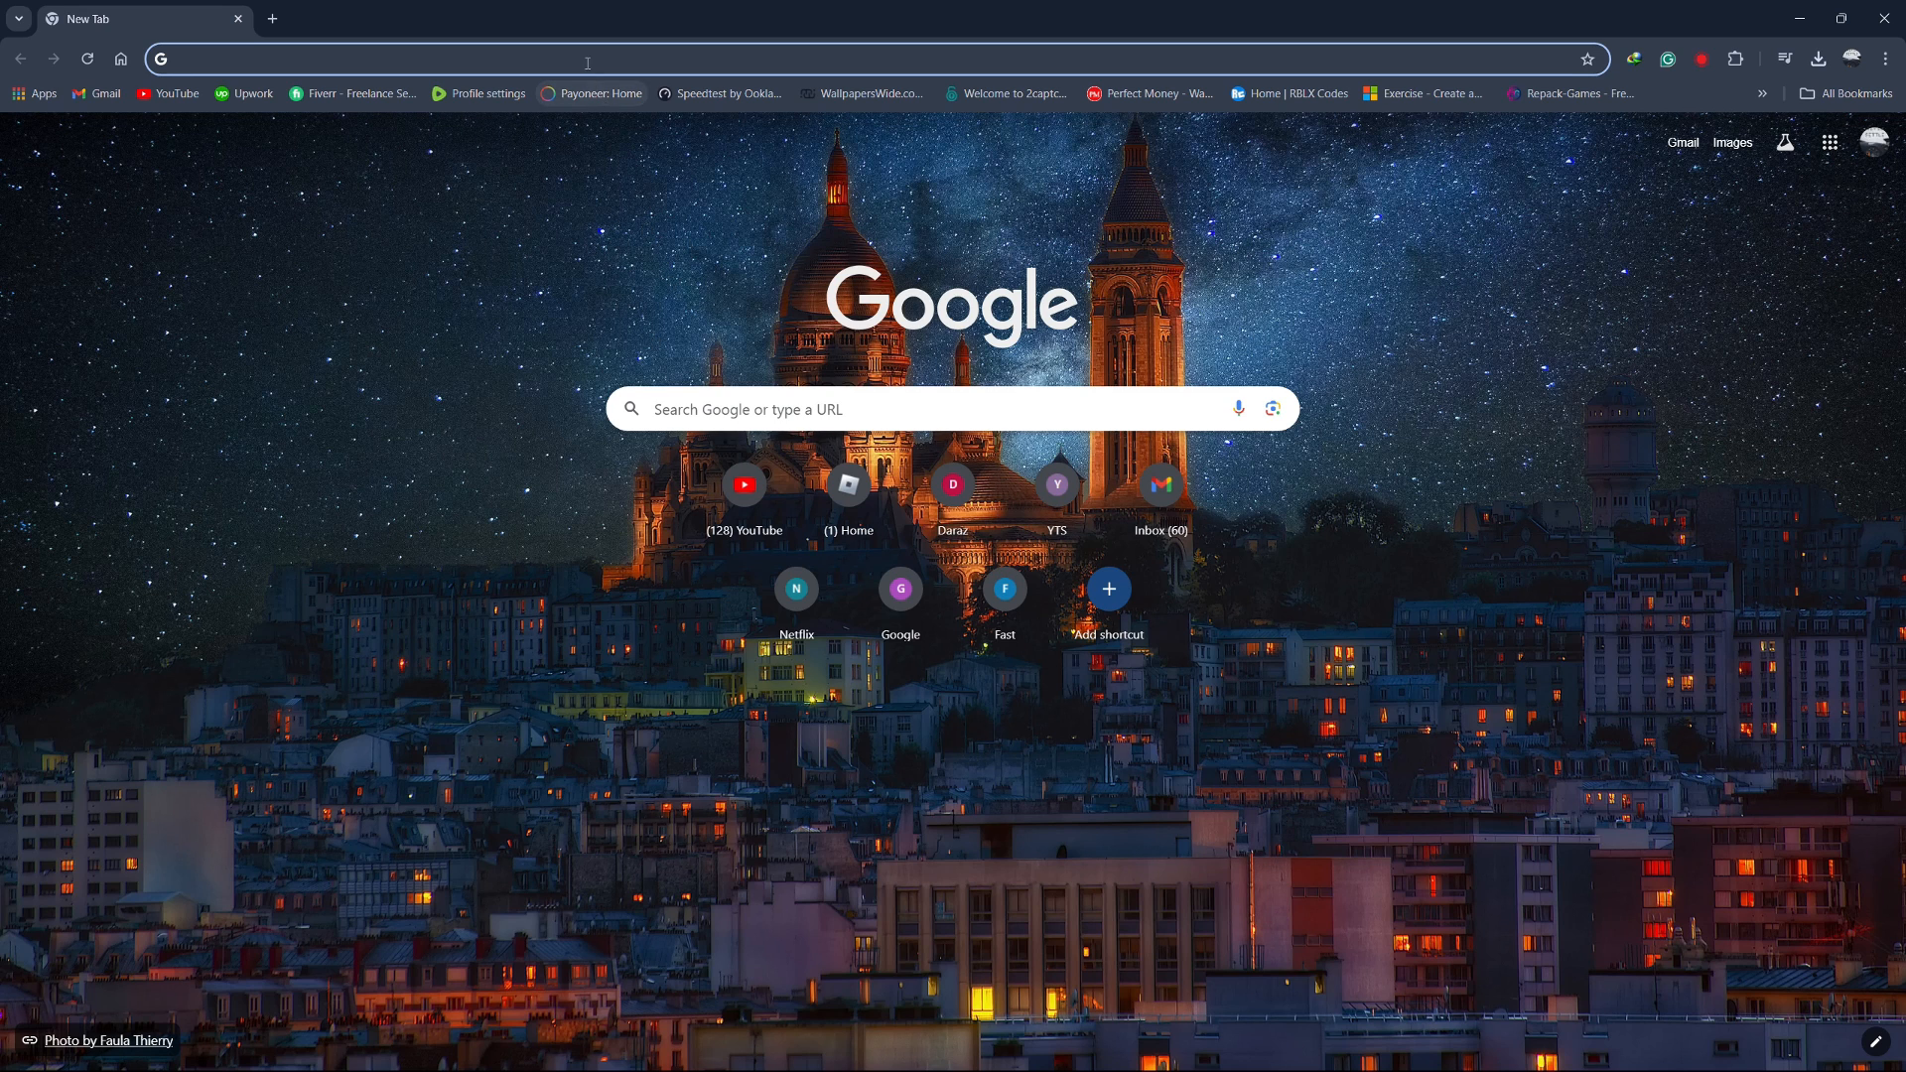
Step: Search Google for Grammarly from the address bar's Grammarly, Inc. suggestion
type("Getintopc.com")
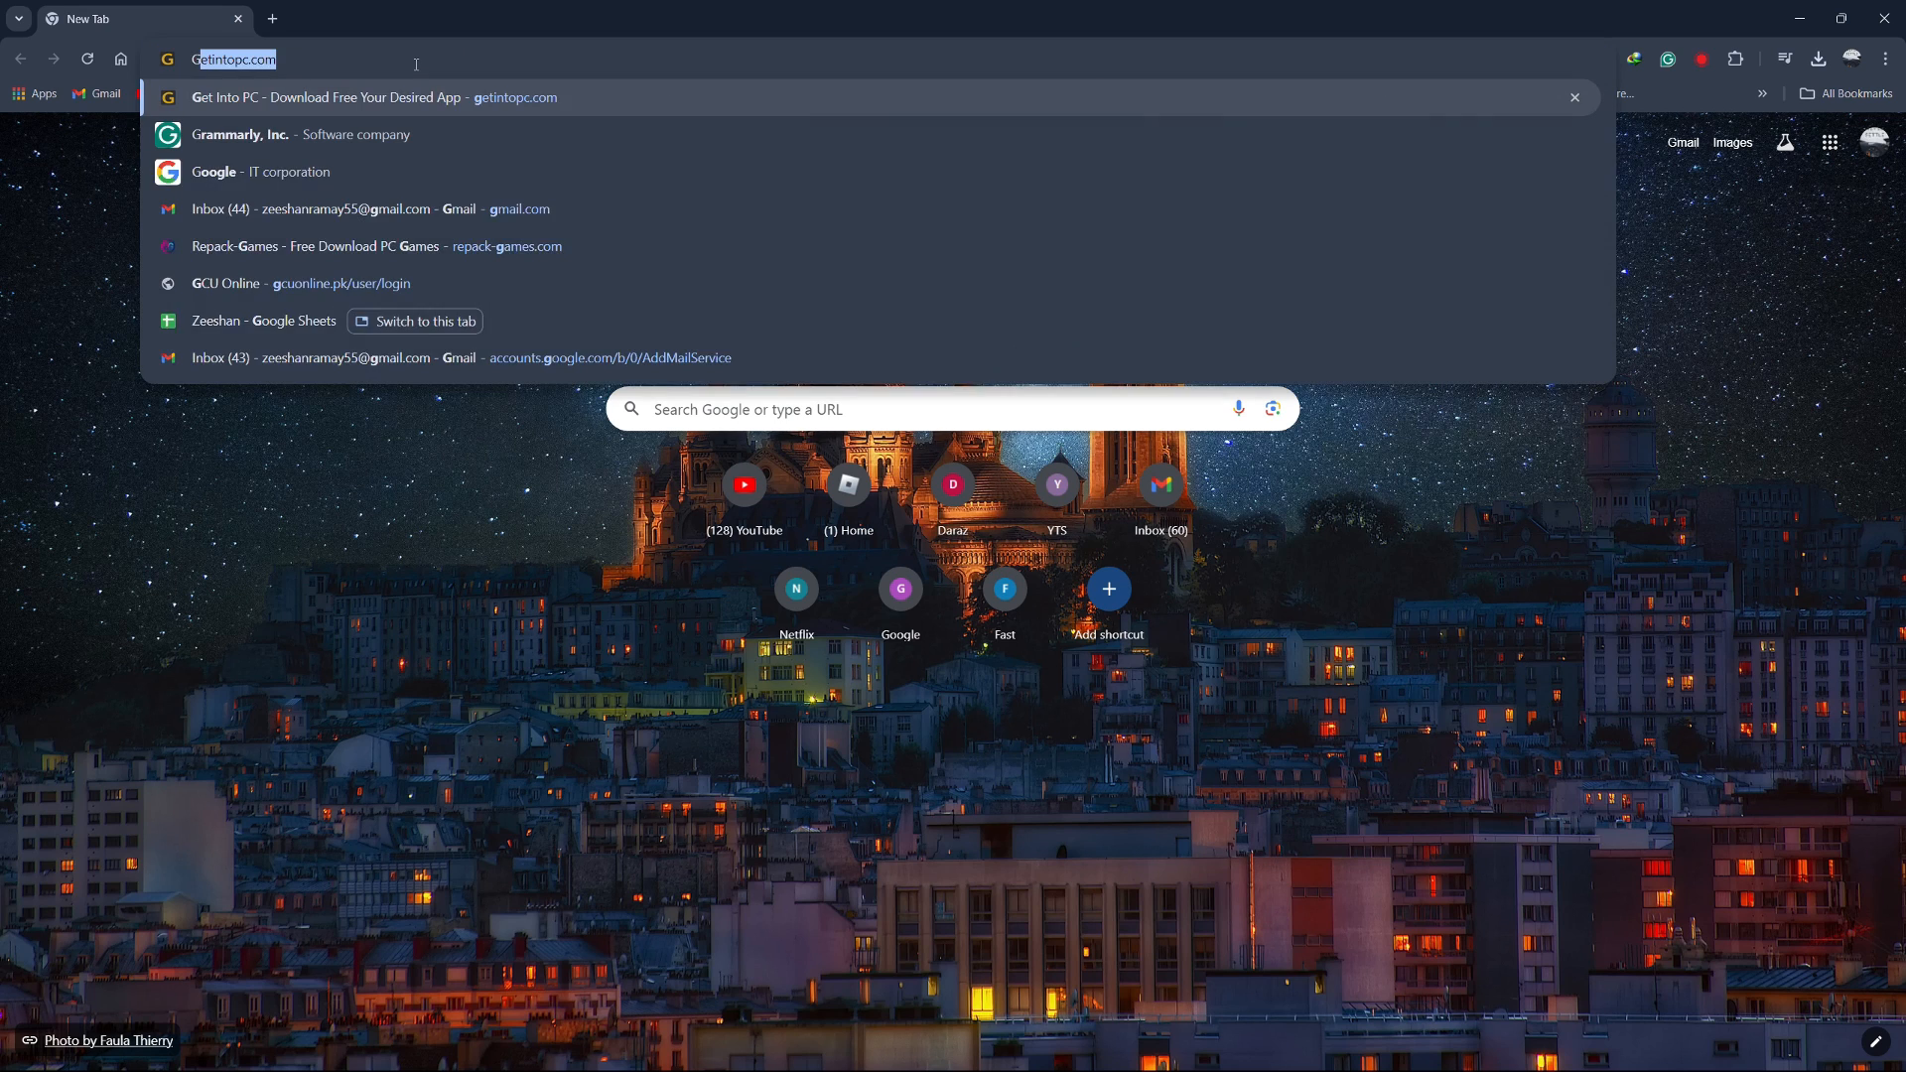
left_click(241, 133)
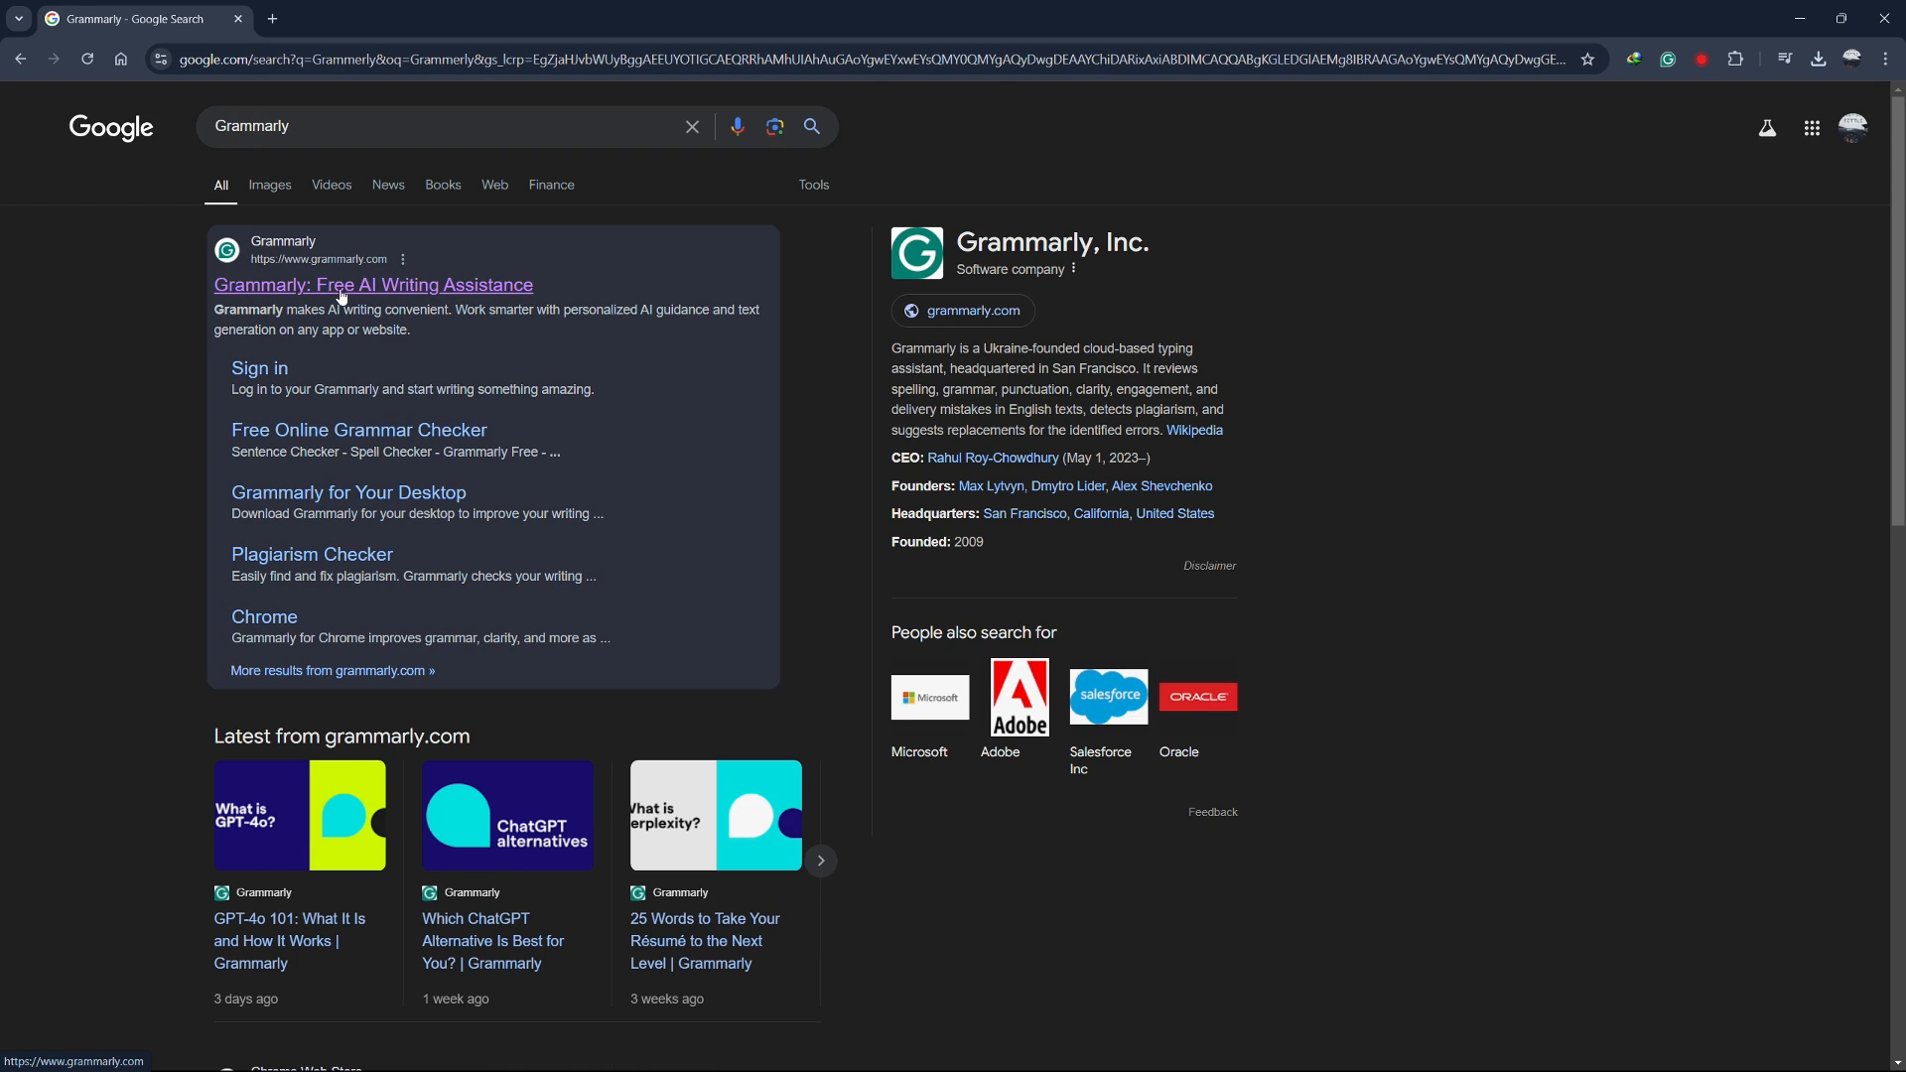
Step: Sign up to grammarly.com with the listed Google account
left_click(373, 284)
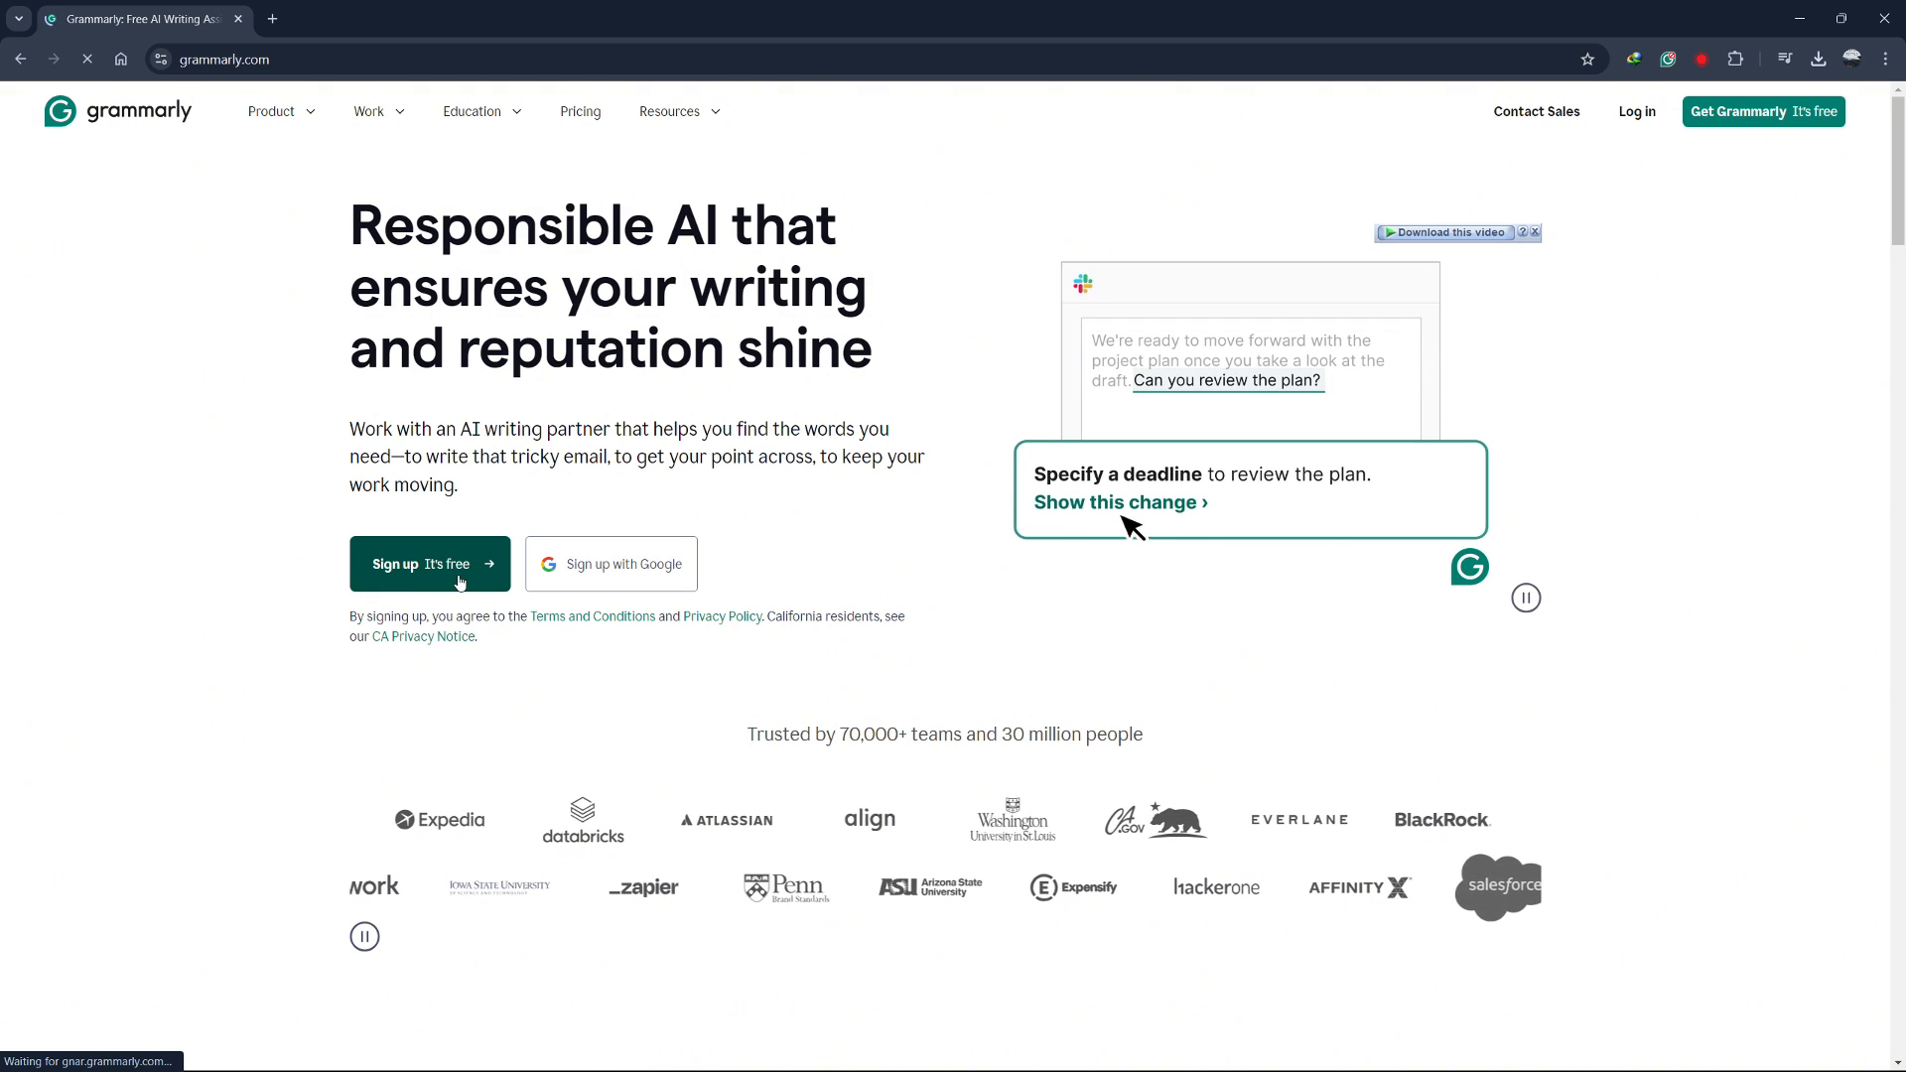
left_click(429, 562)
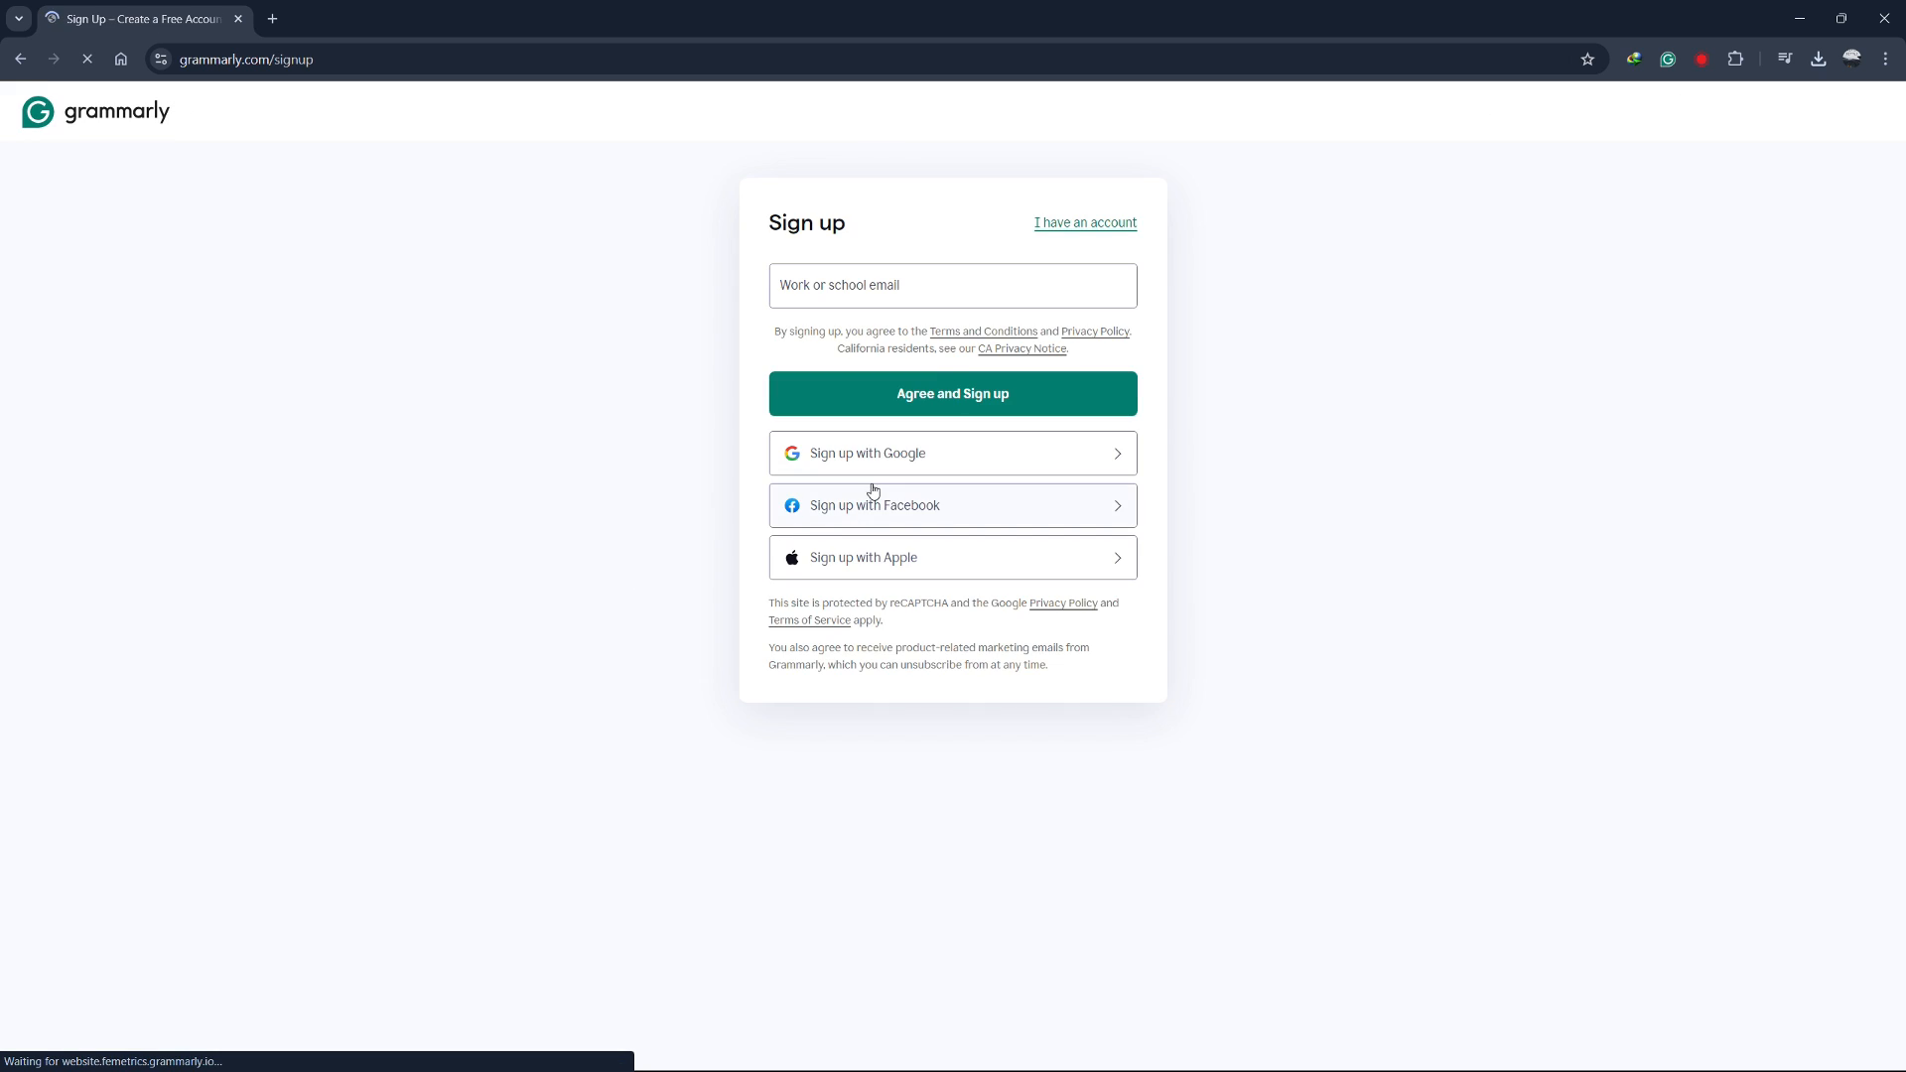
left_click(951, 452)
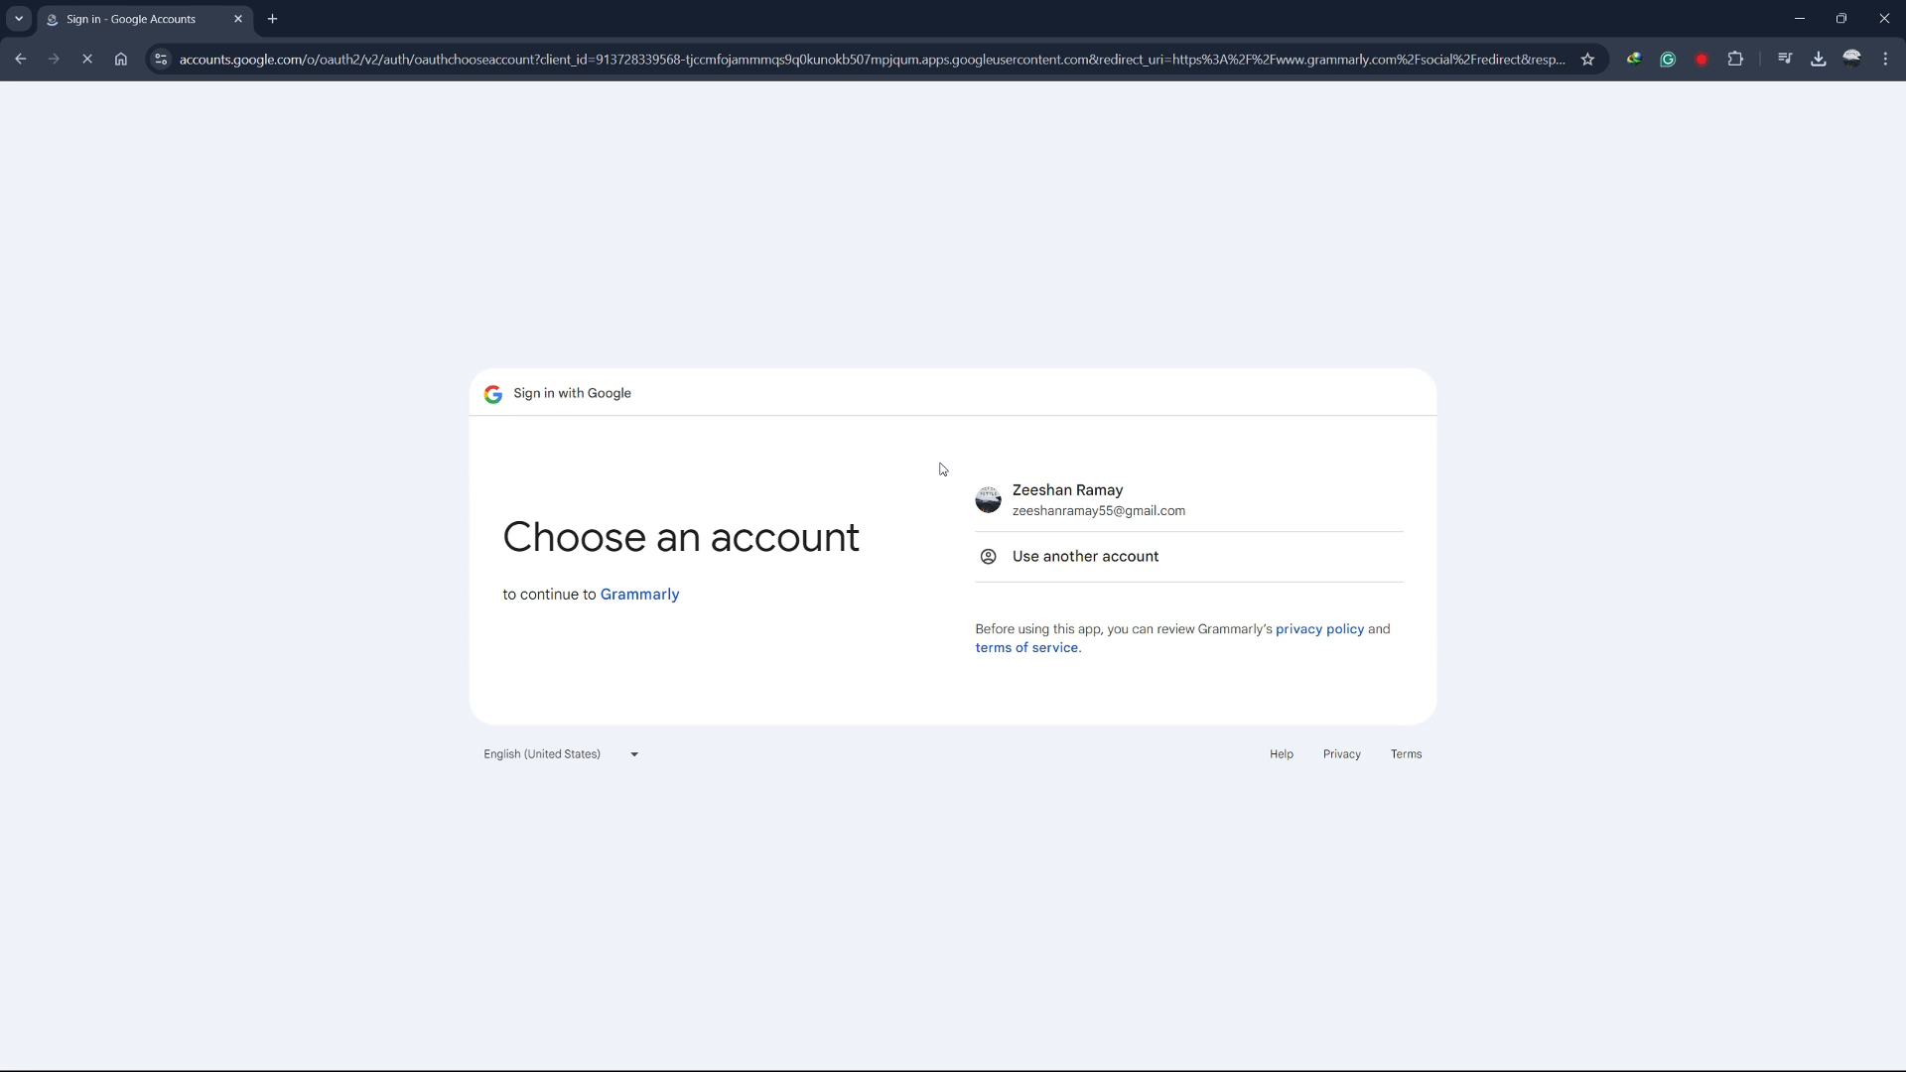
left_click(1069, 500)
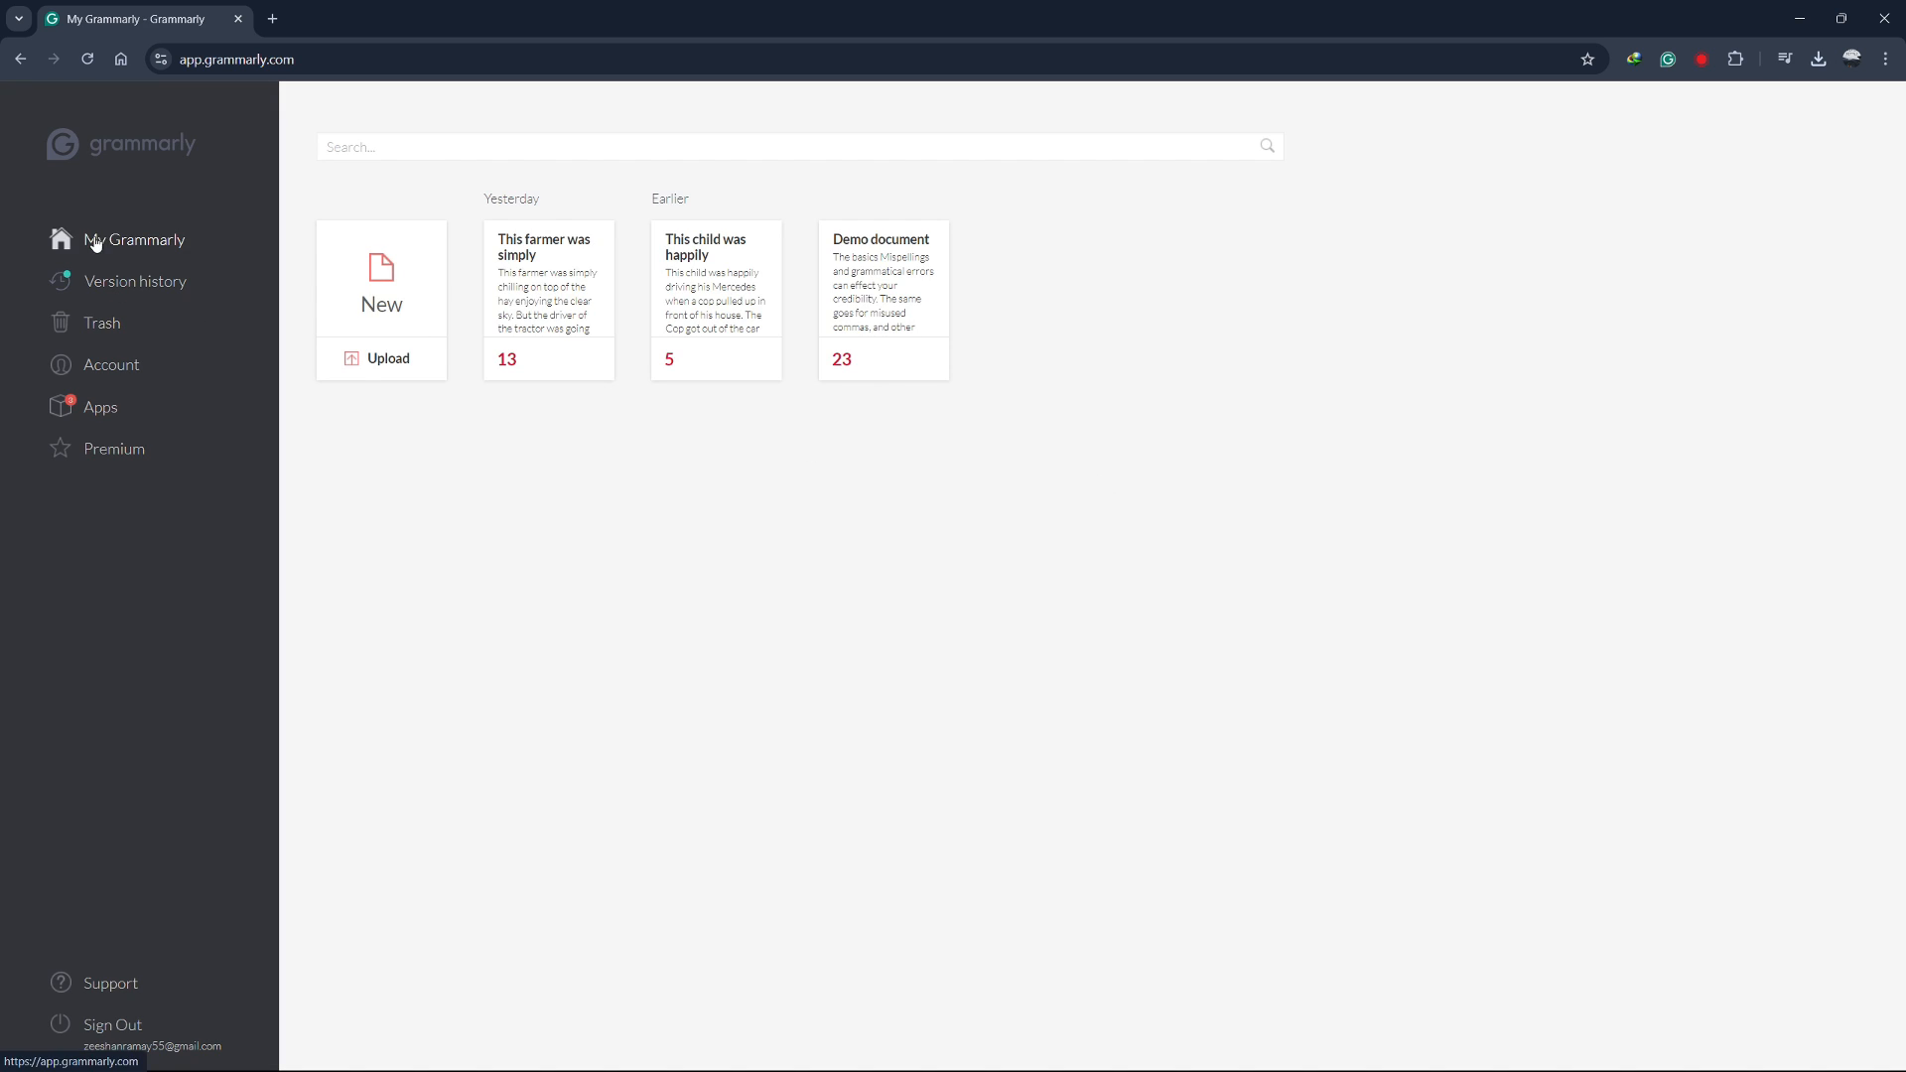
Step: From the Apps page, choose Install for Grammarly for Windows
left_click(99, 409)
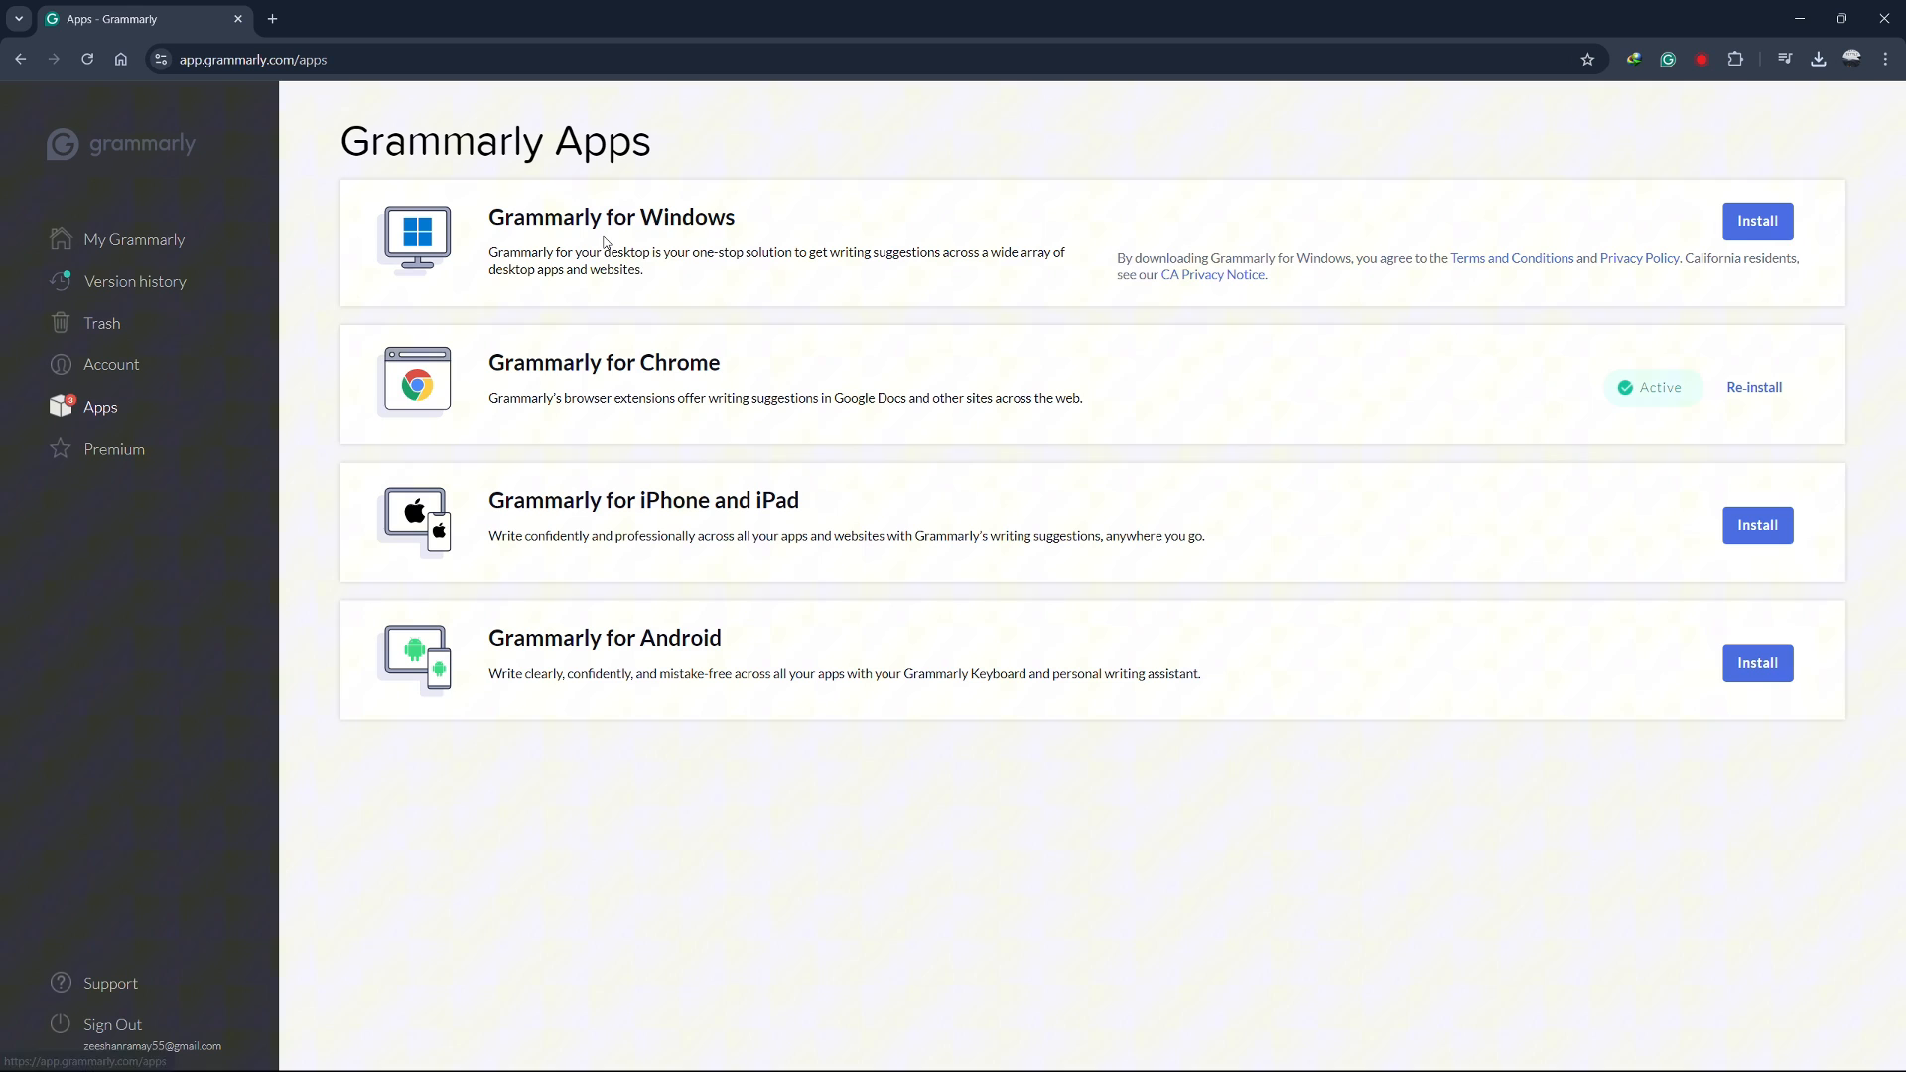
mouse_move(1757, 220)
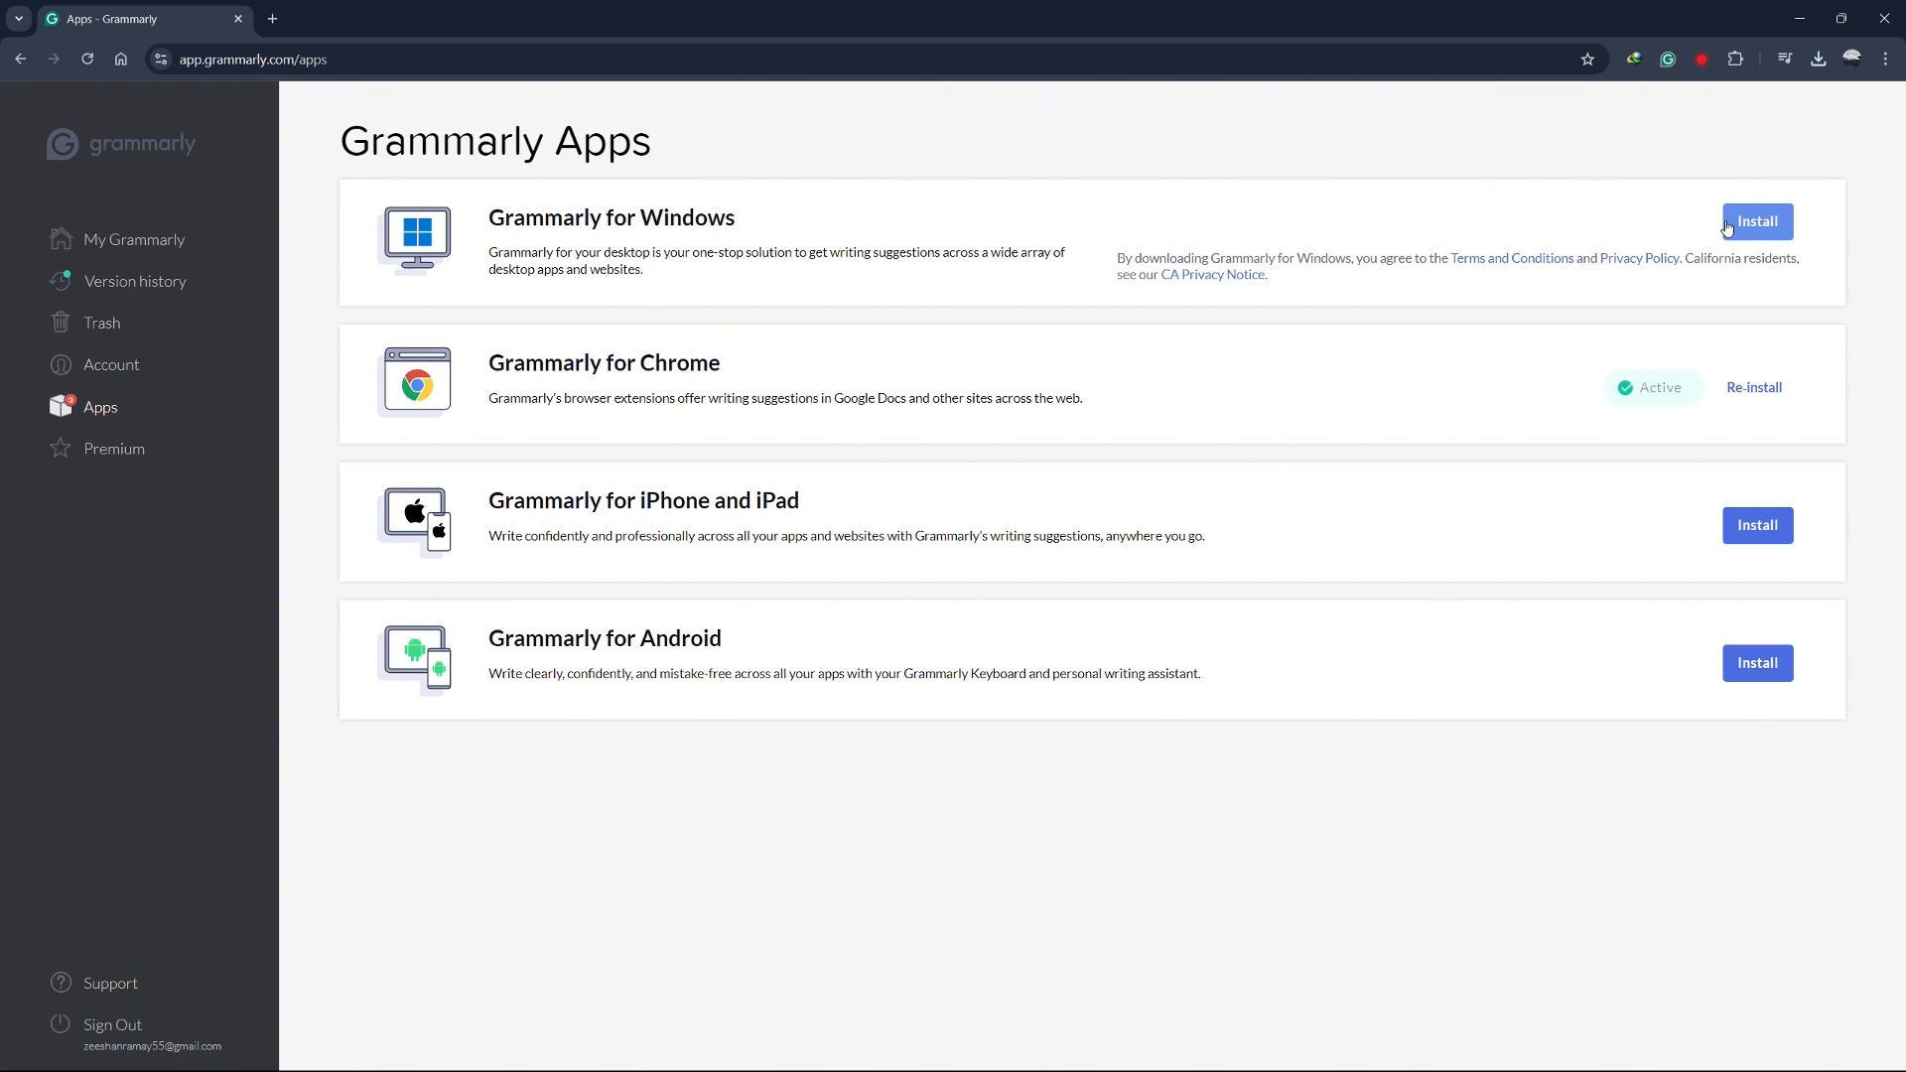
left_click(1755, 221)
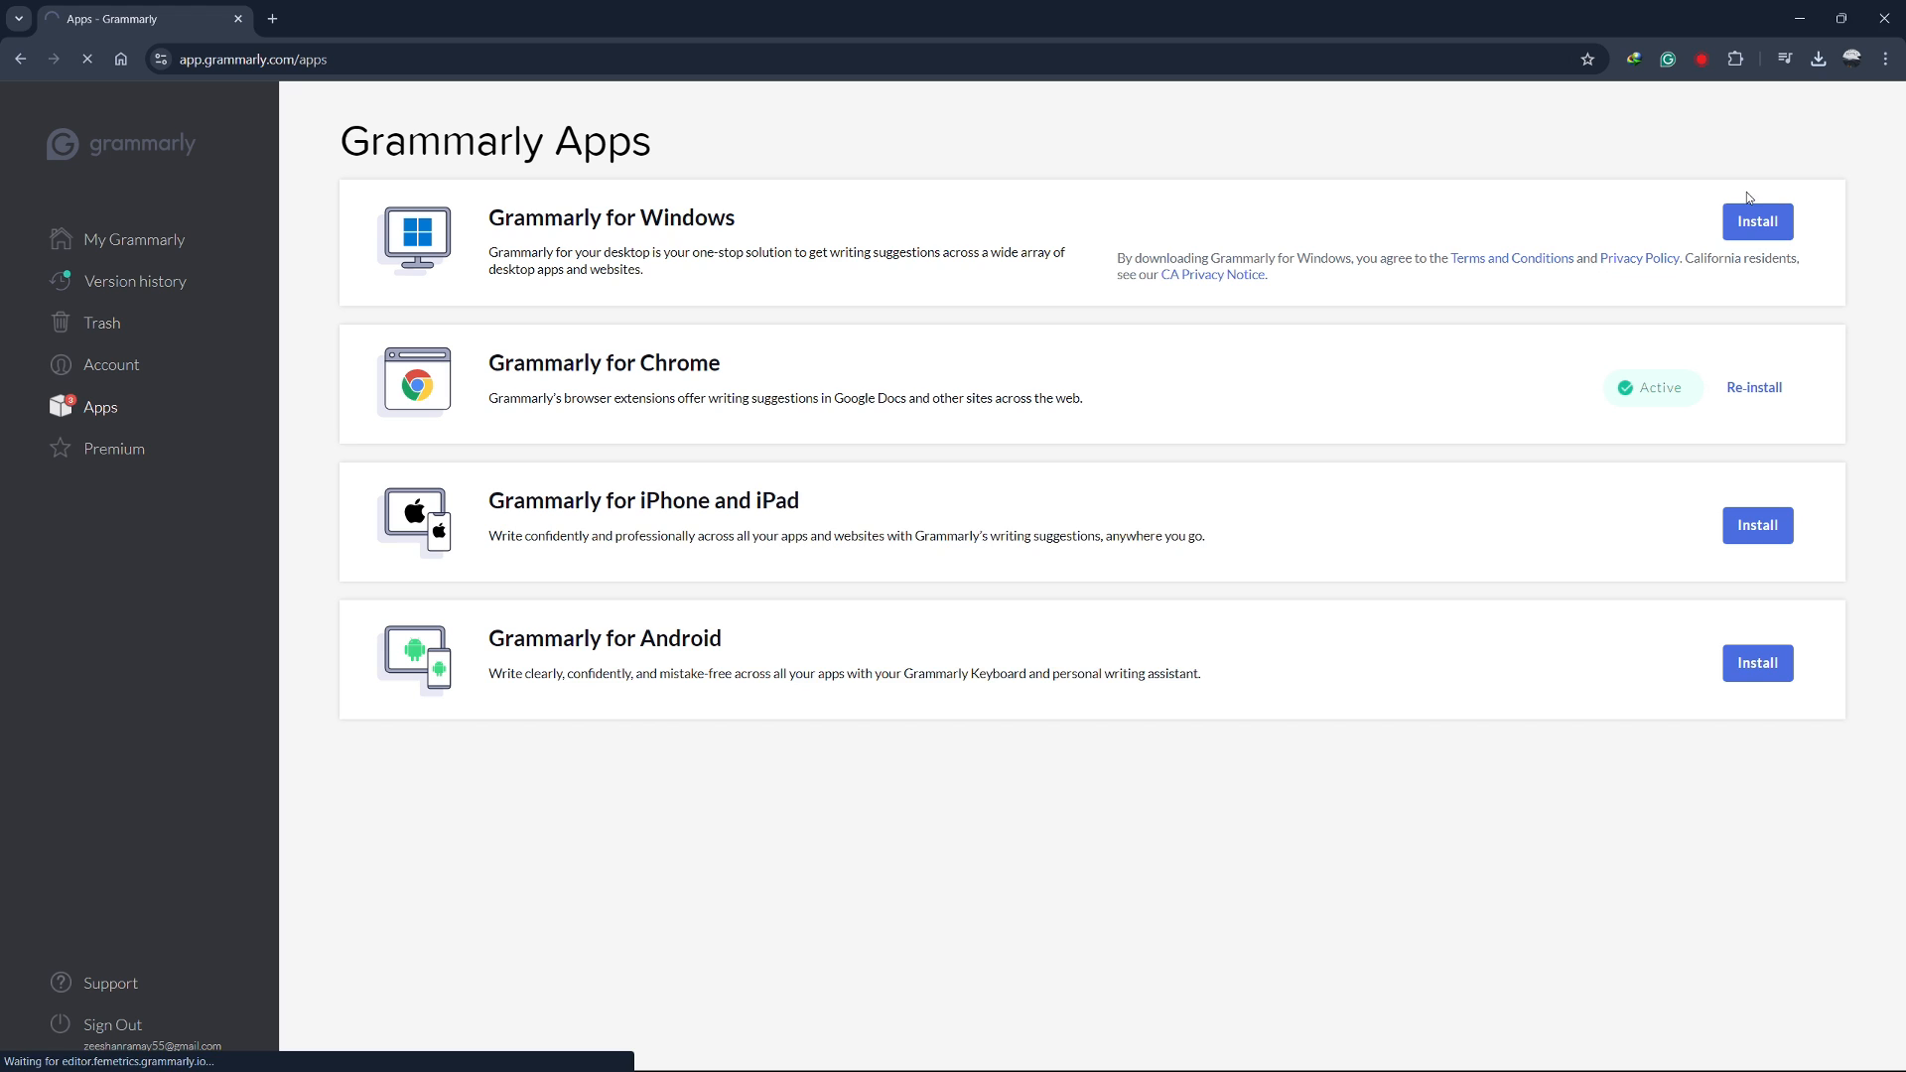
Step: Download the Grammarly Windows installer in IDM and run it
left_click(1757, 221)
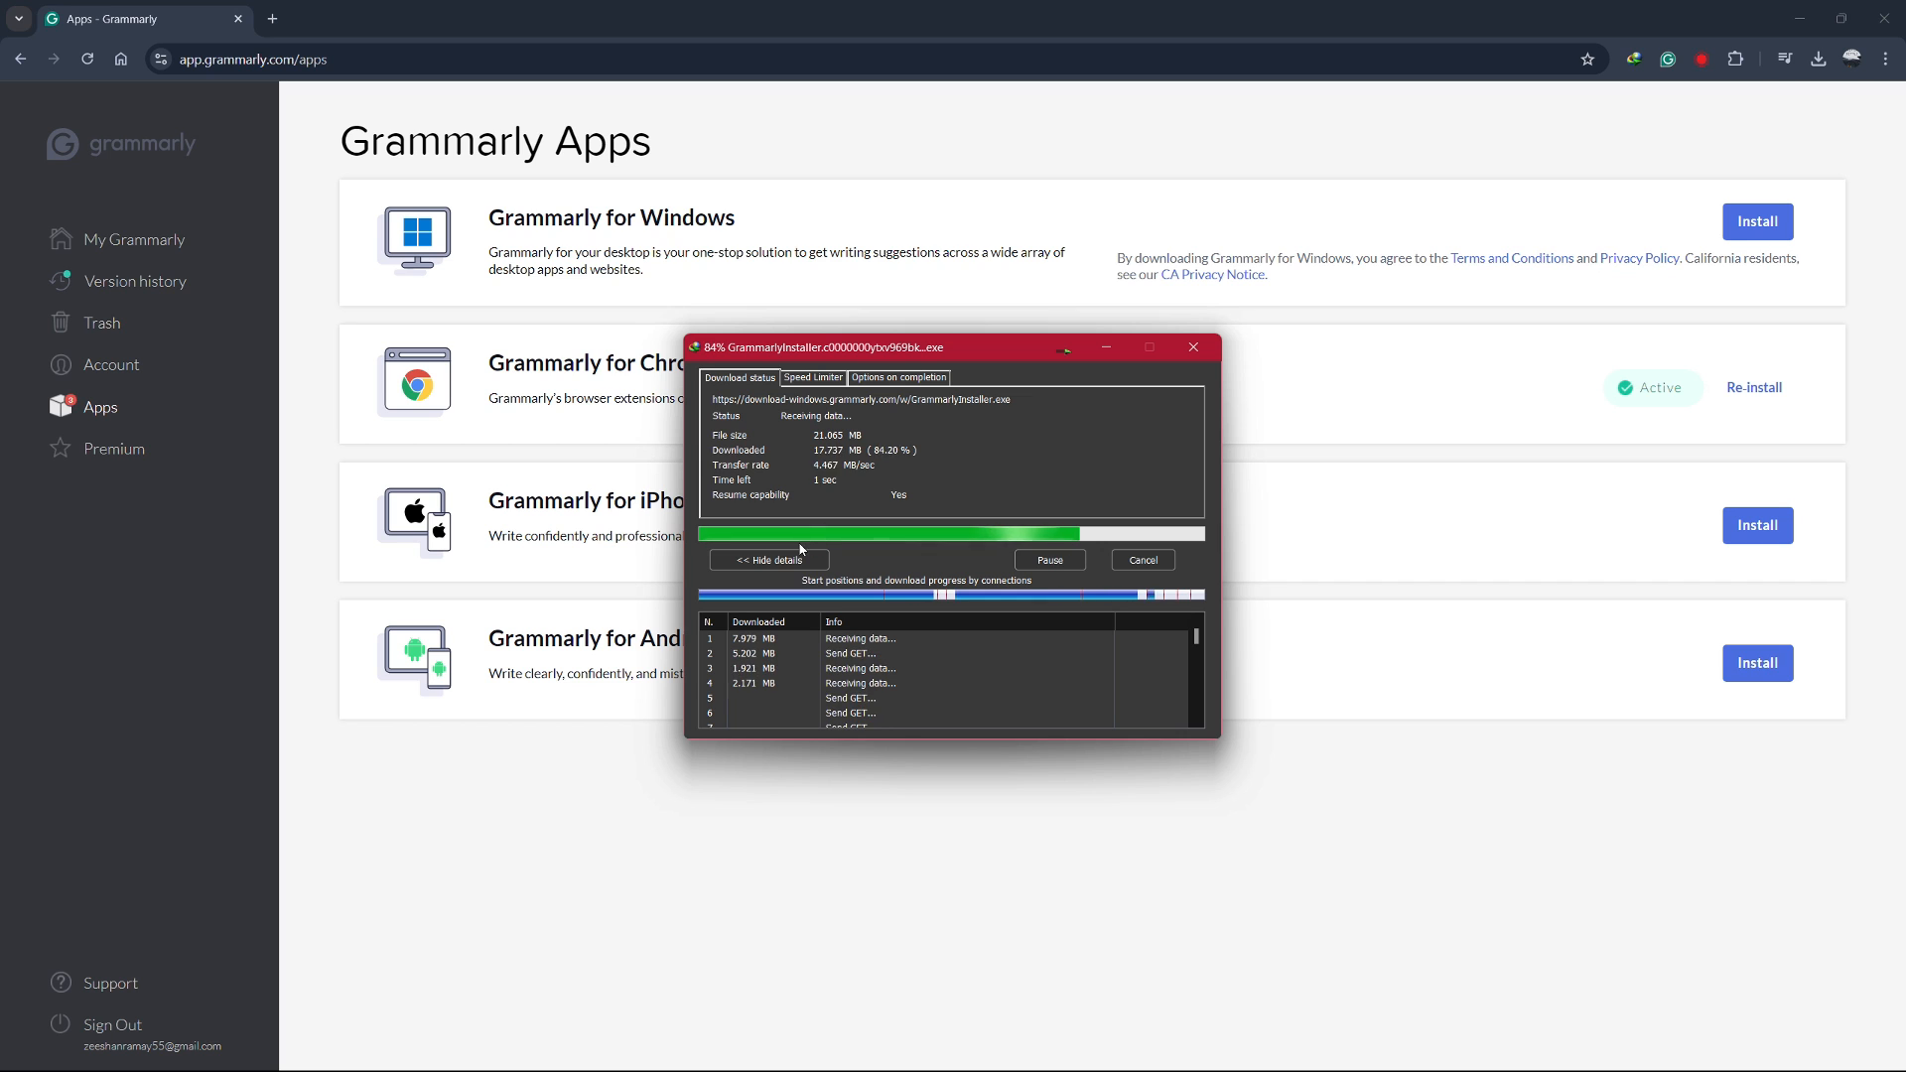
left_click(1191, 346)
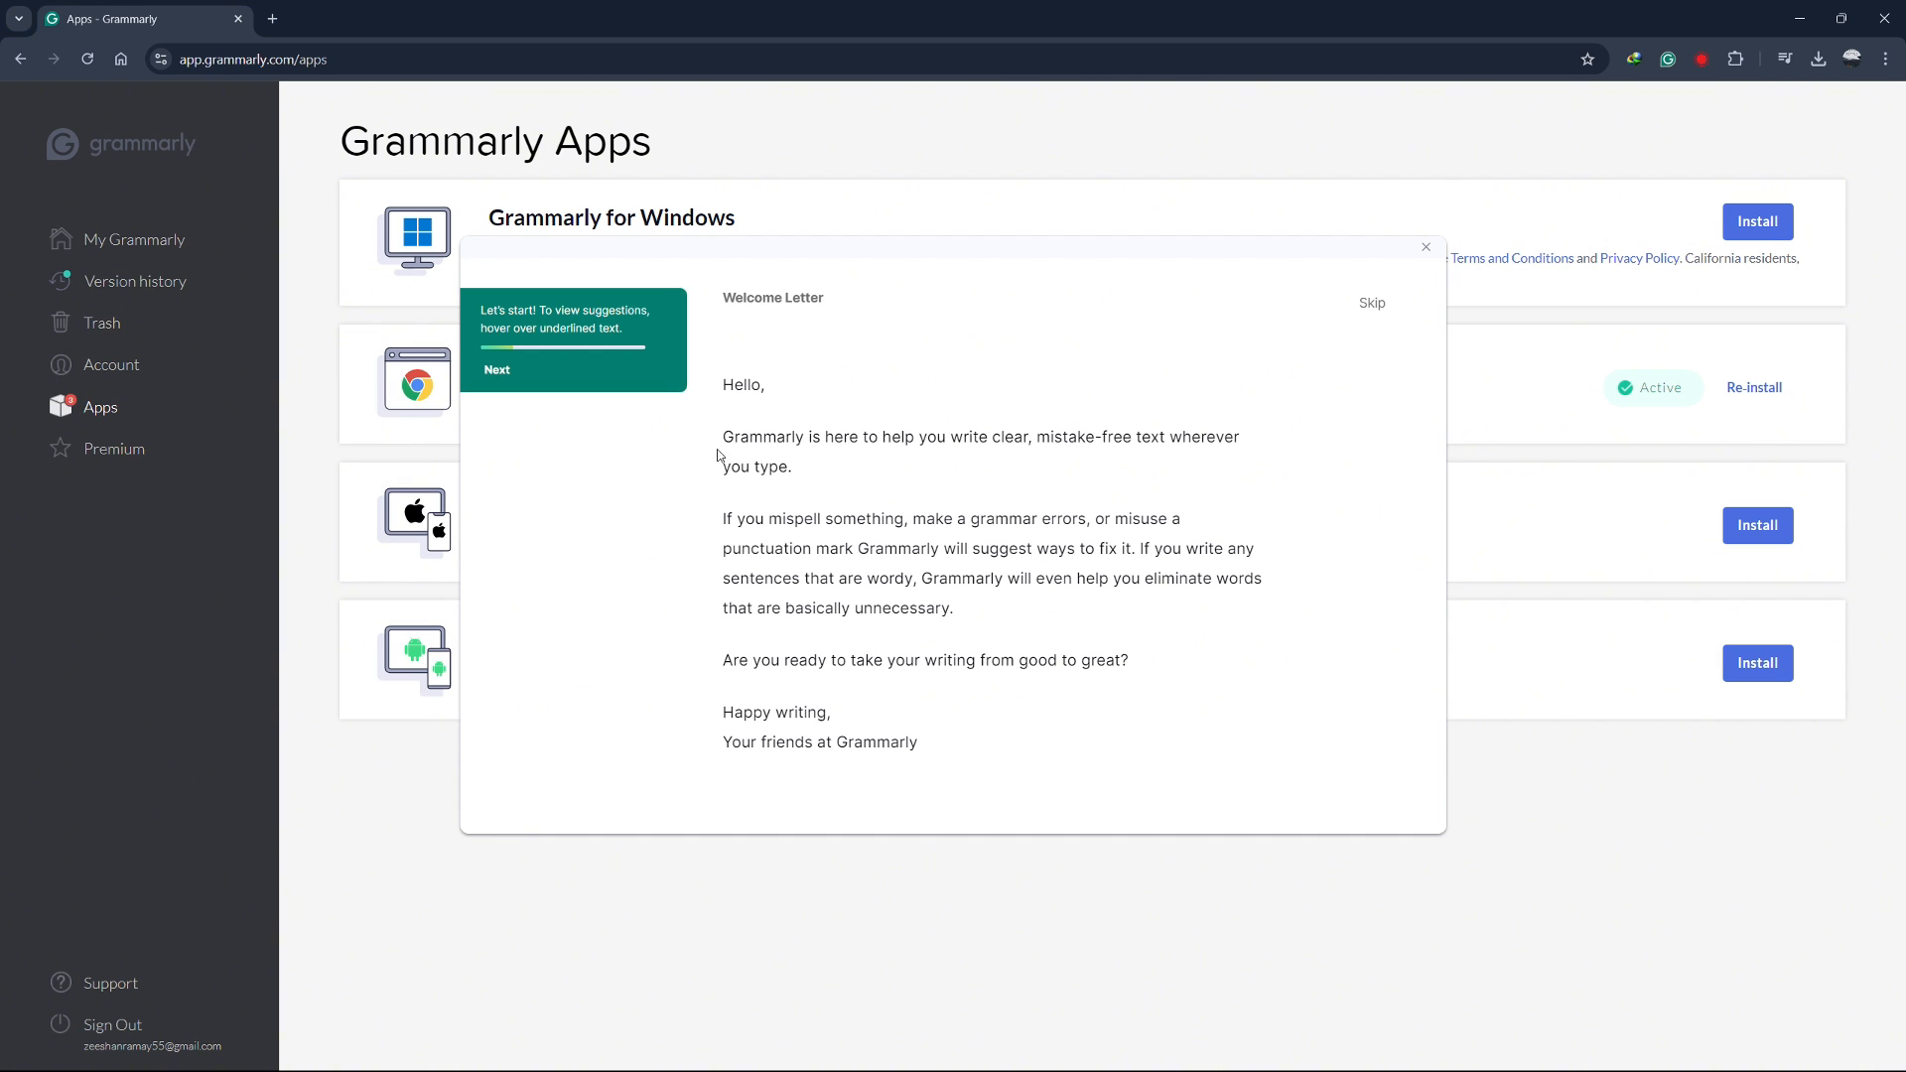
Step: Skip the welcome walkthrough and continue with the free version of Grammarly
left_click(1372, 302)
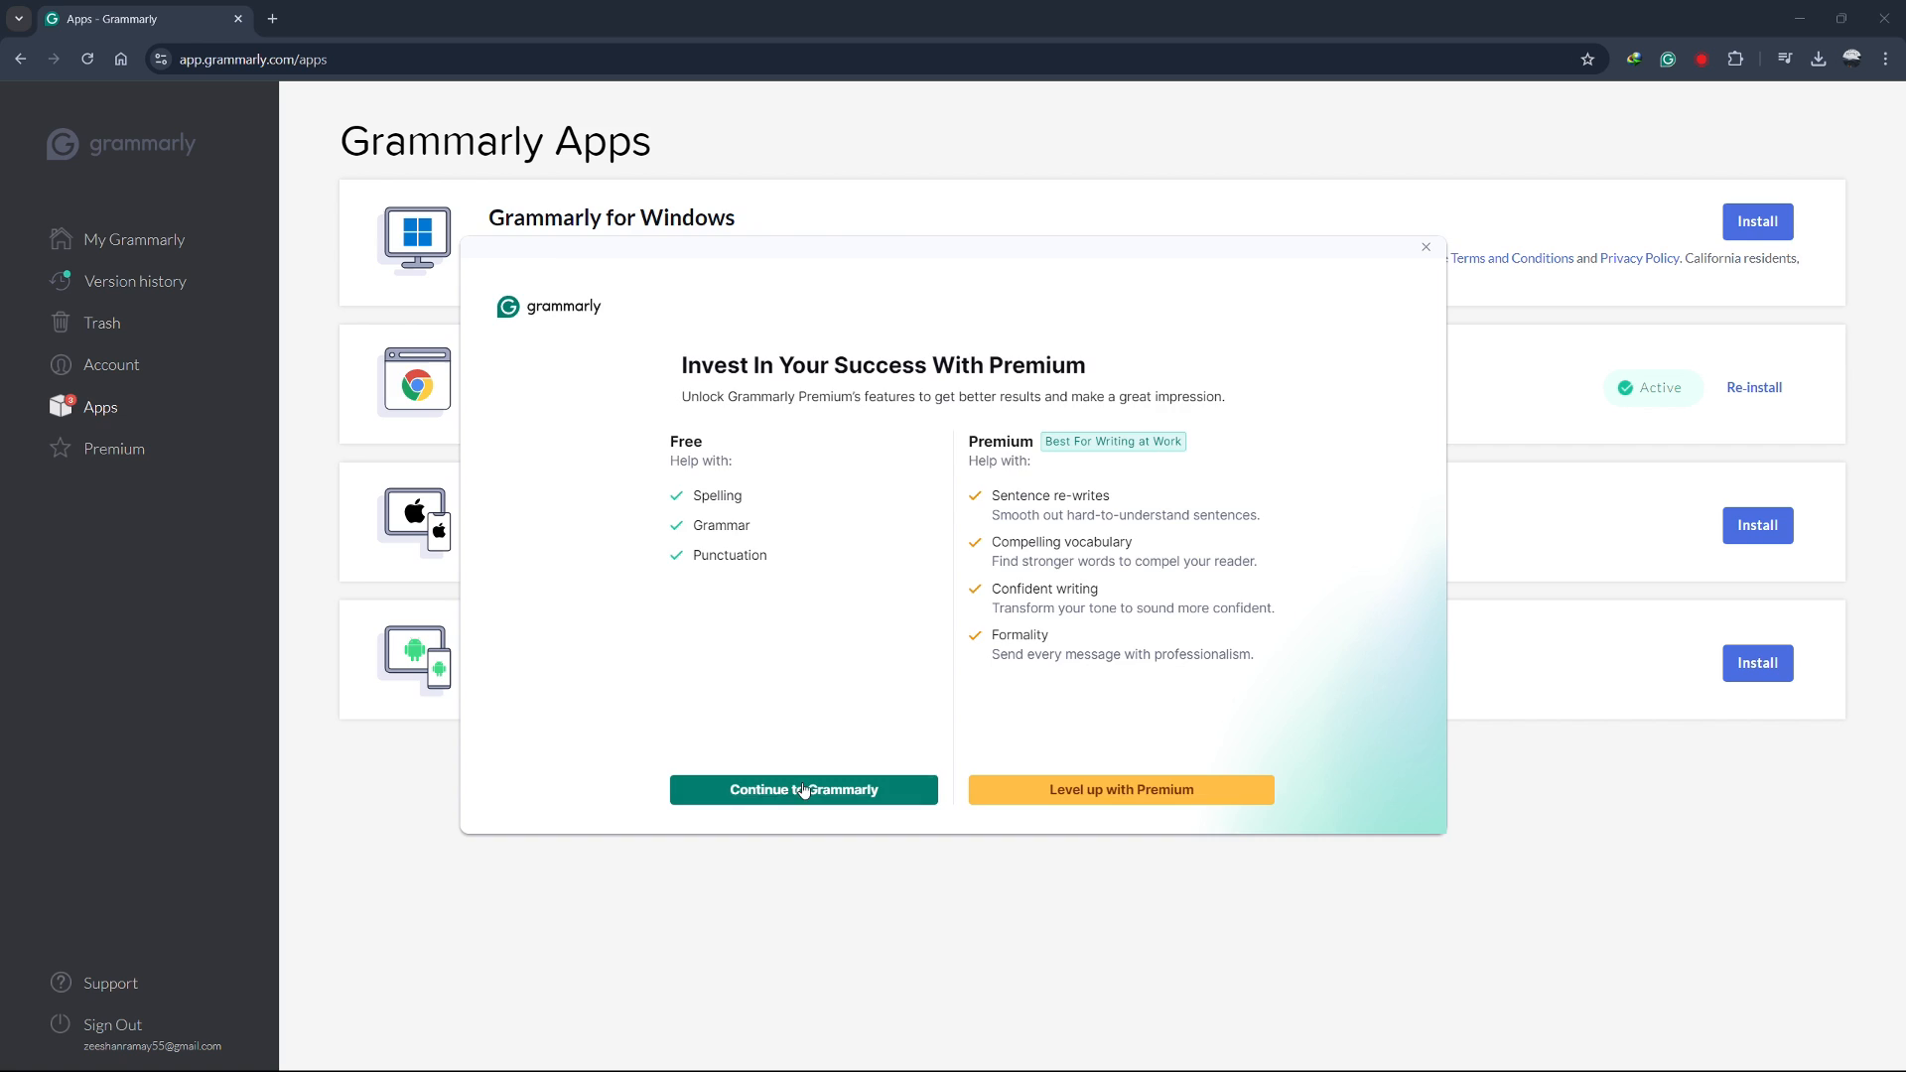
left_click(802, 788)
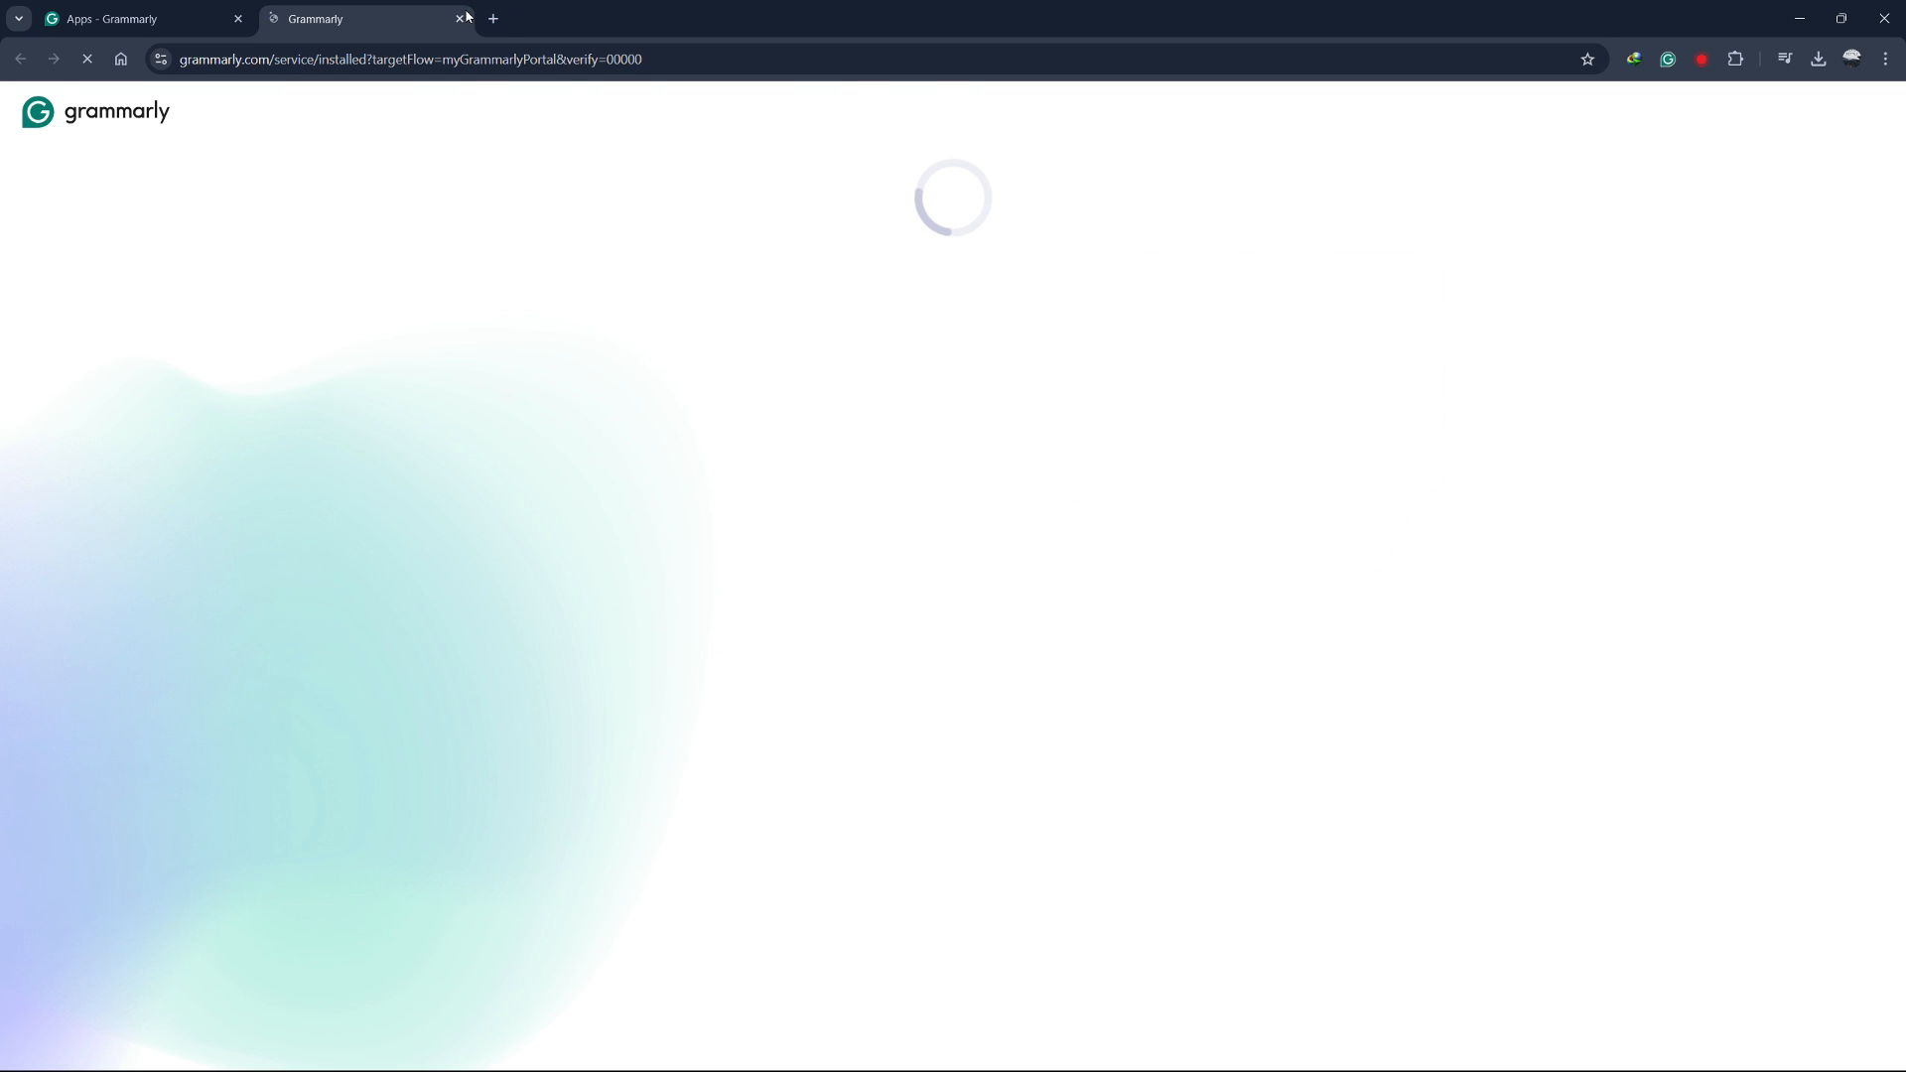